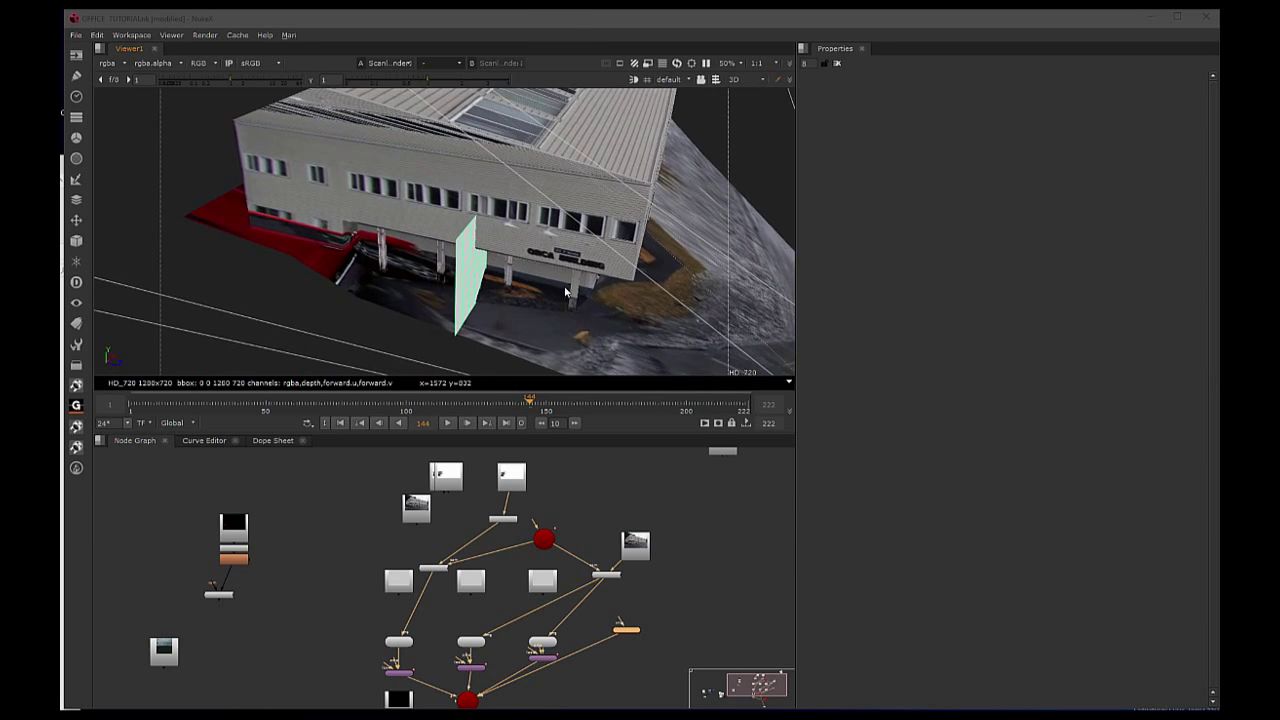
- Orbit the 3D view to see the building front and the card from another side
{"action": "left_click_drag", "start_coordinate": [564, 292], "coordinate": [468, 306]}
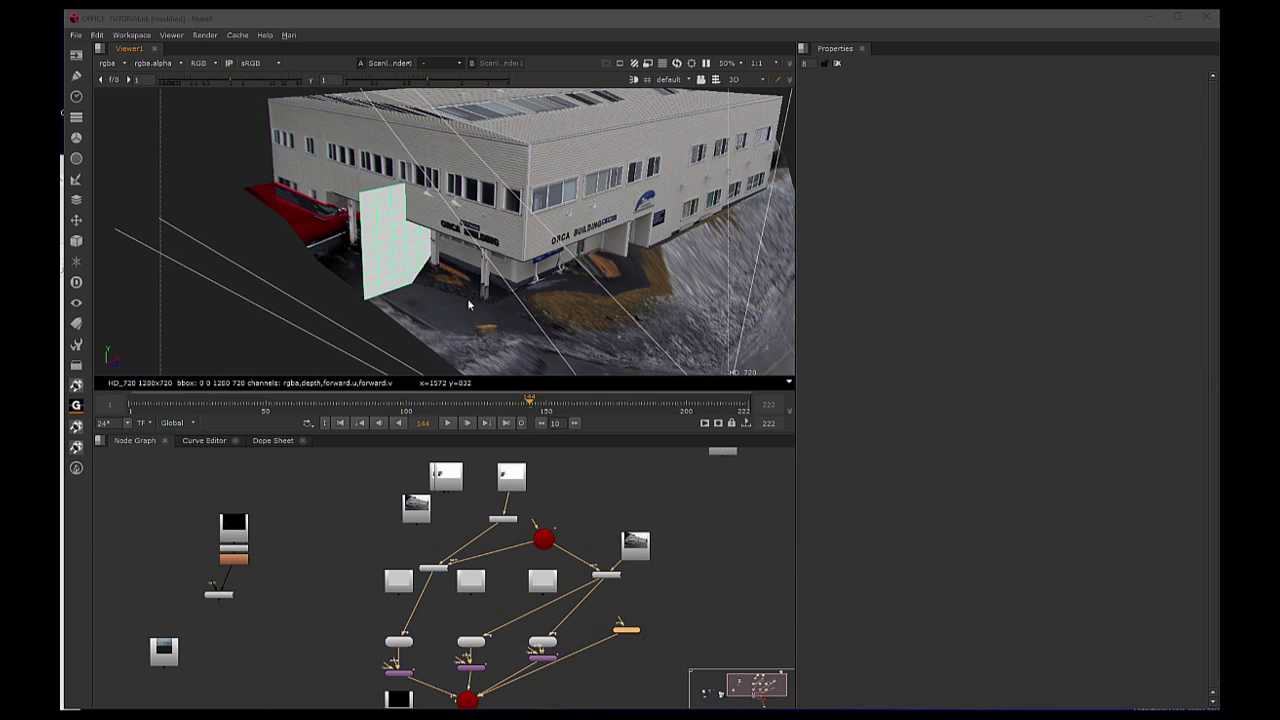